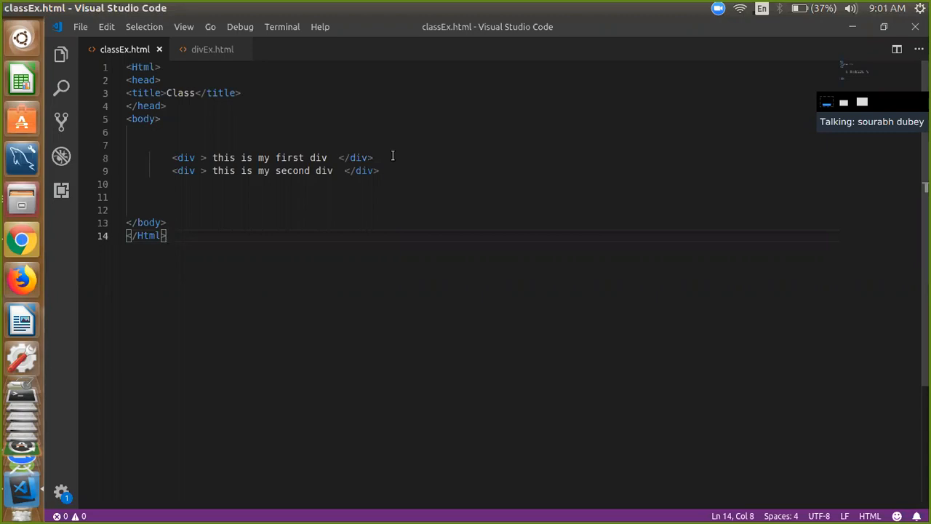
mouse_move(170, 155)
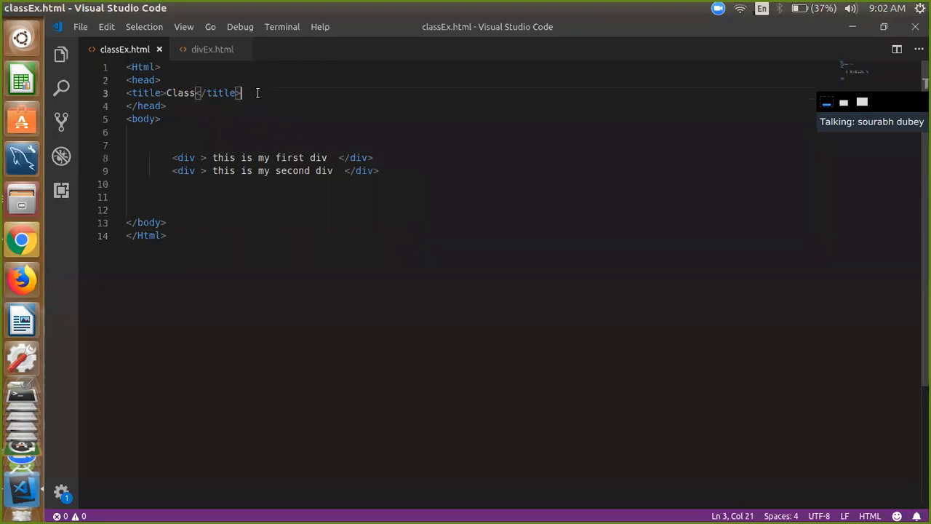
Insert an empty <style></style> block below the <title> line in classEx.html's head.
text(<style>)
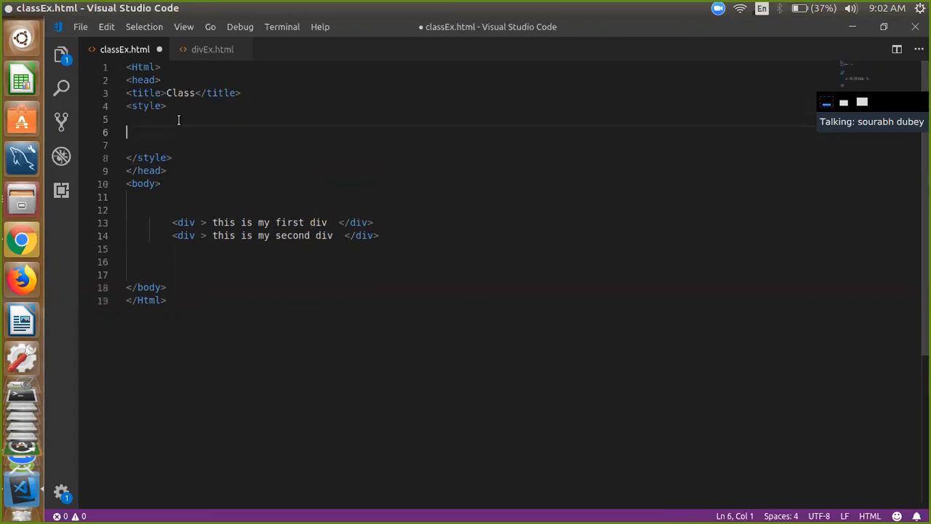
Write .firstclass { background-color: aqua; border: 10px; } and save classEx.html.
text(.)
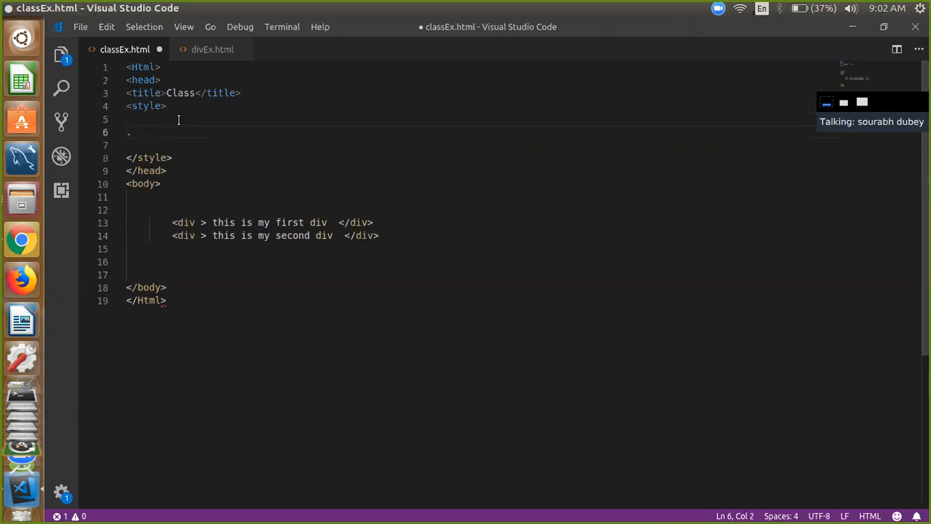
text(.firstcl)
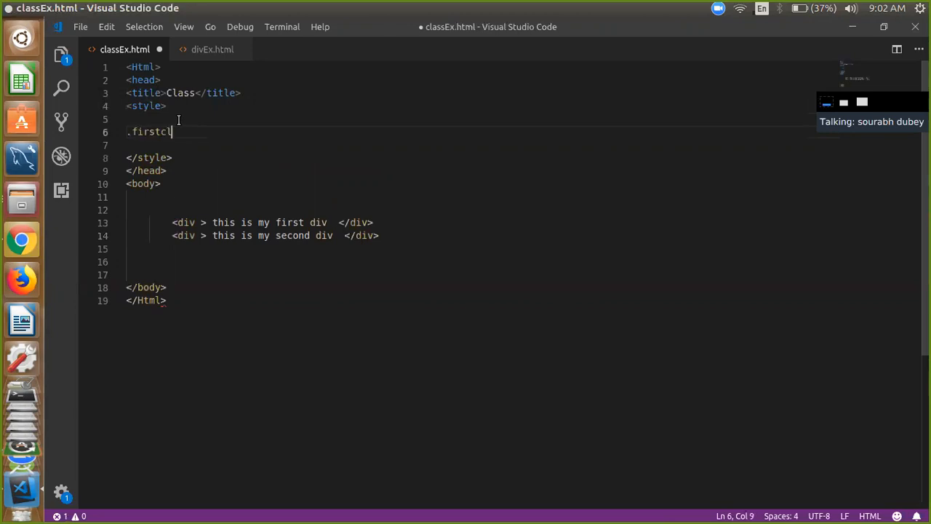
text(ass)
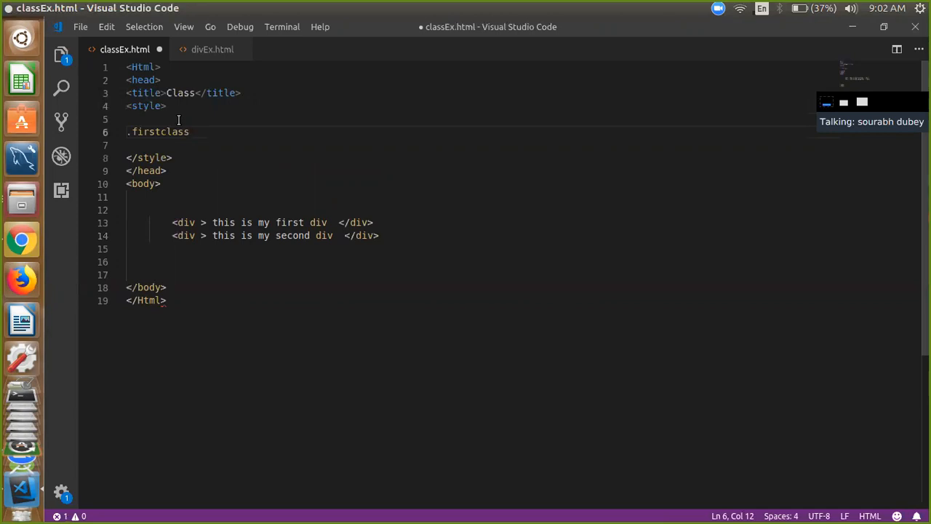
text({)
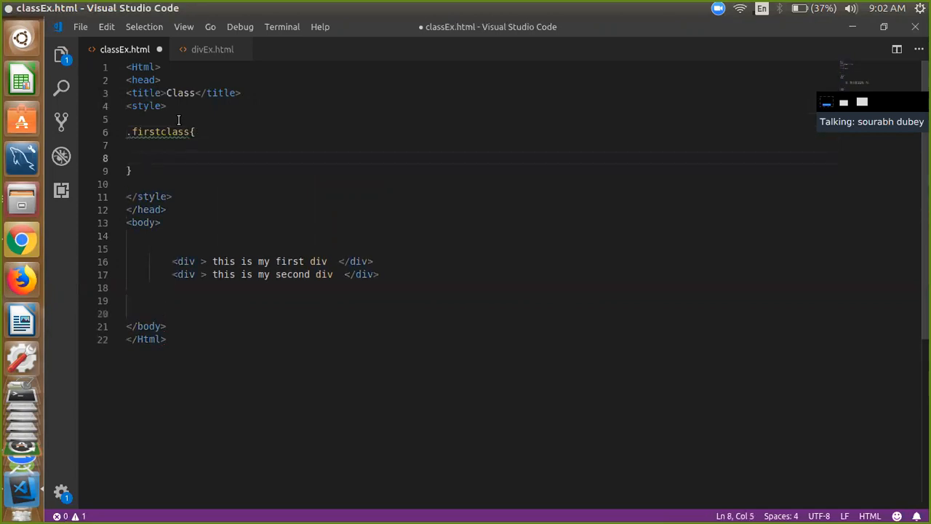
text(ba)
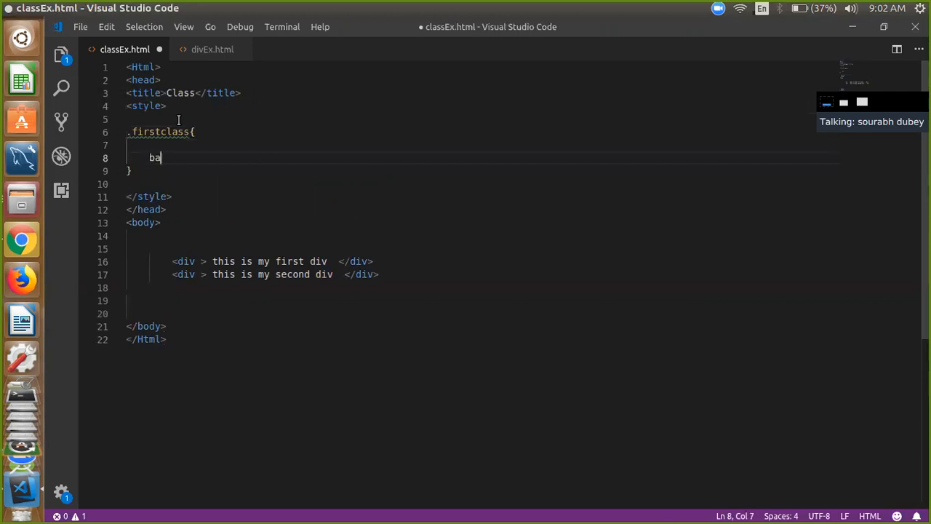
text(ckground-color: aqua;)
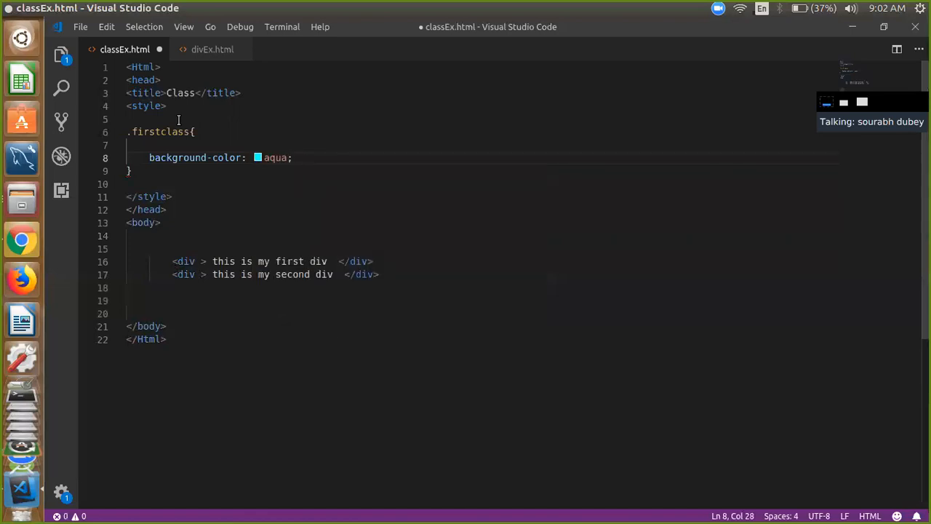
text(bor)
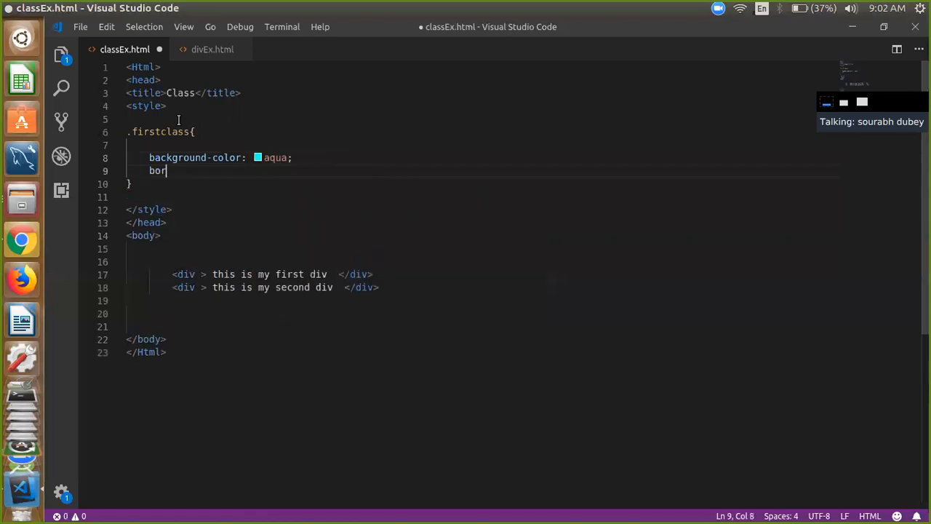
text(der:)
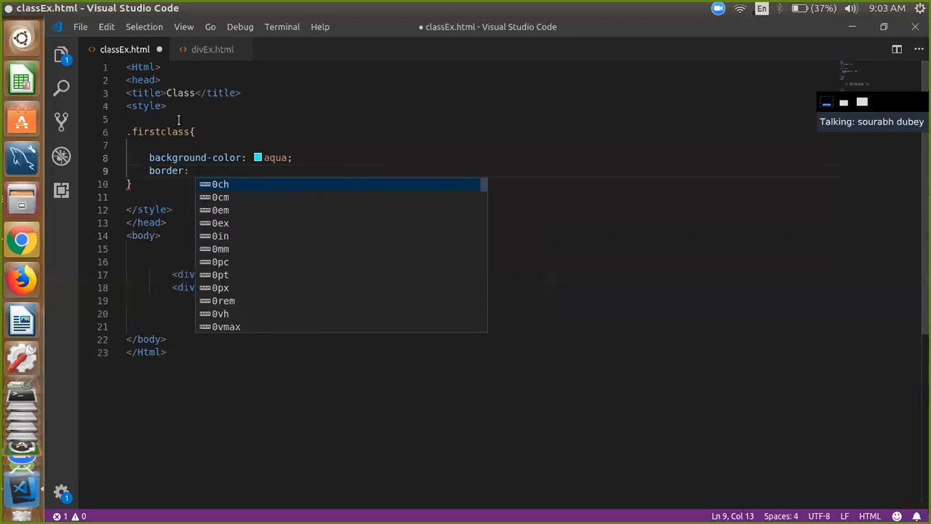
text(10px;)
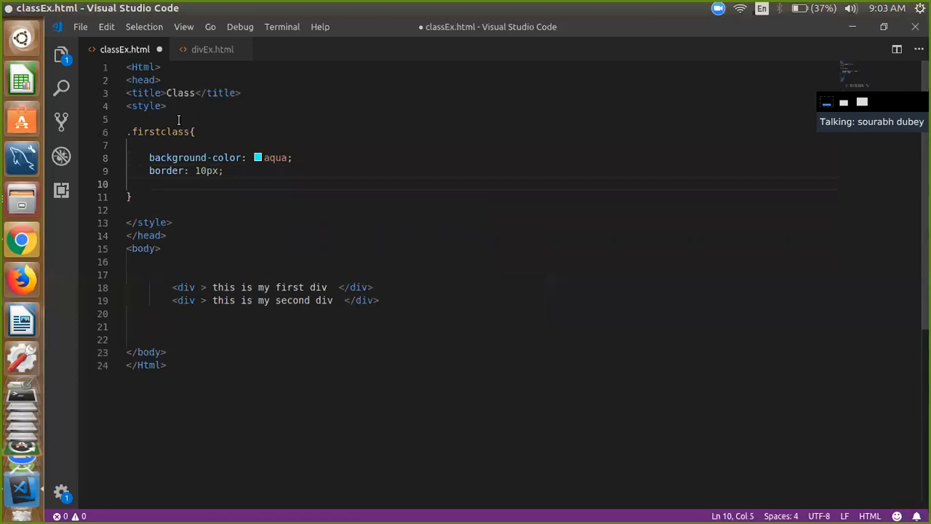
key(ctrl+s)
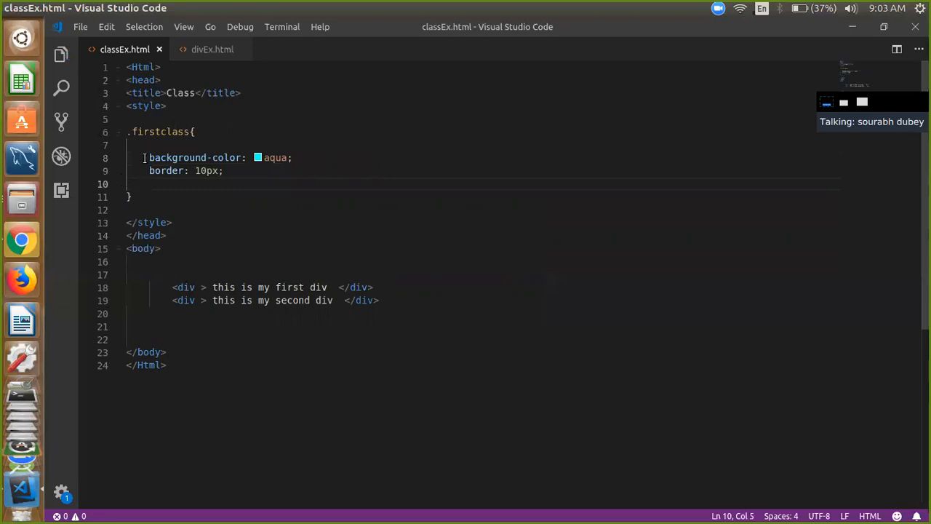
mouse_move(272, 290)
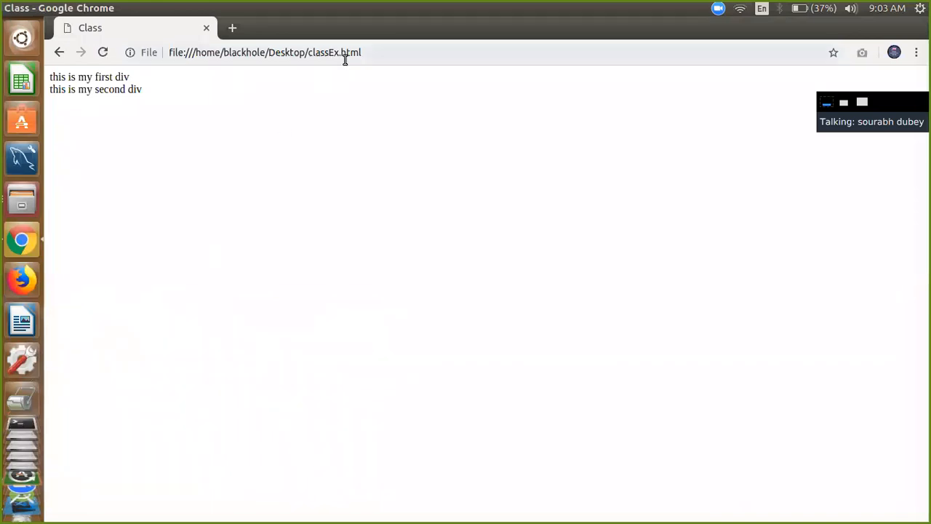
mouse_move(131, 112)
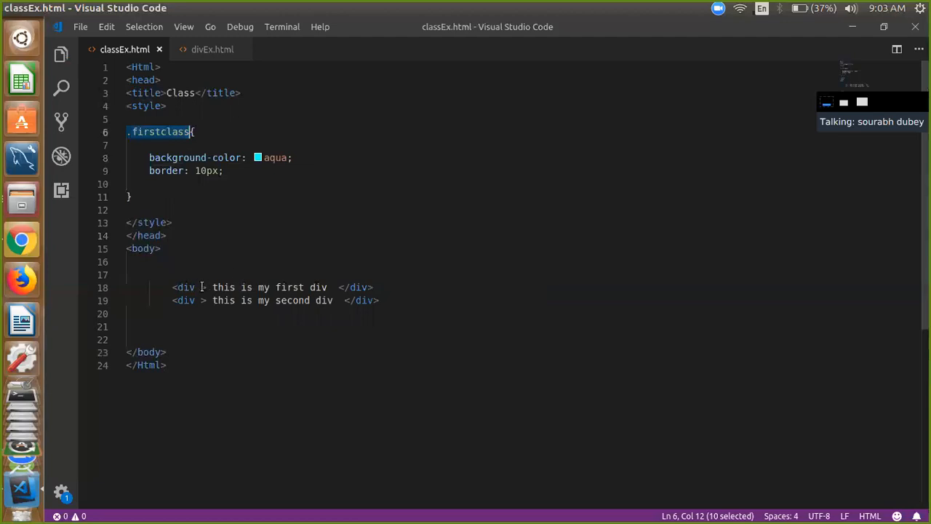
Add class="firstclass" to the first <div> tag.
click(202, 288)
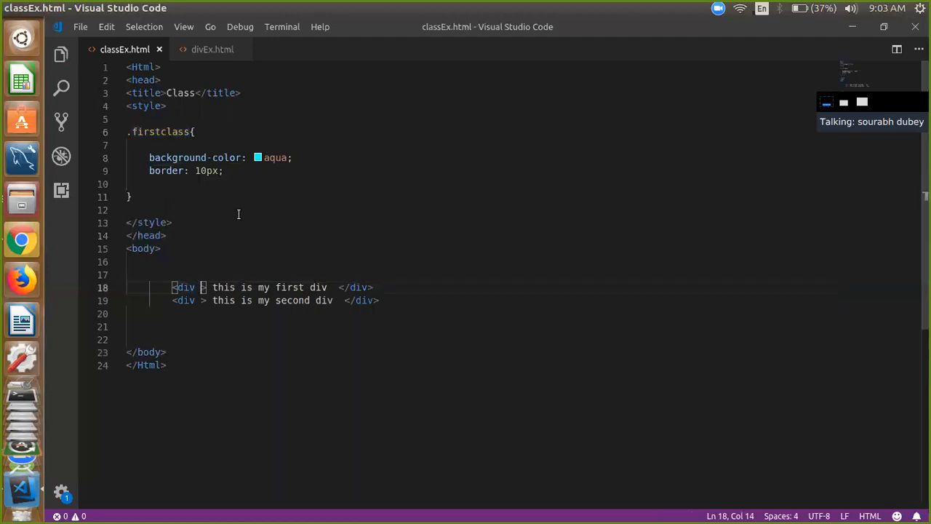
text(class=")
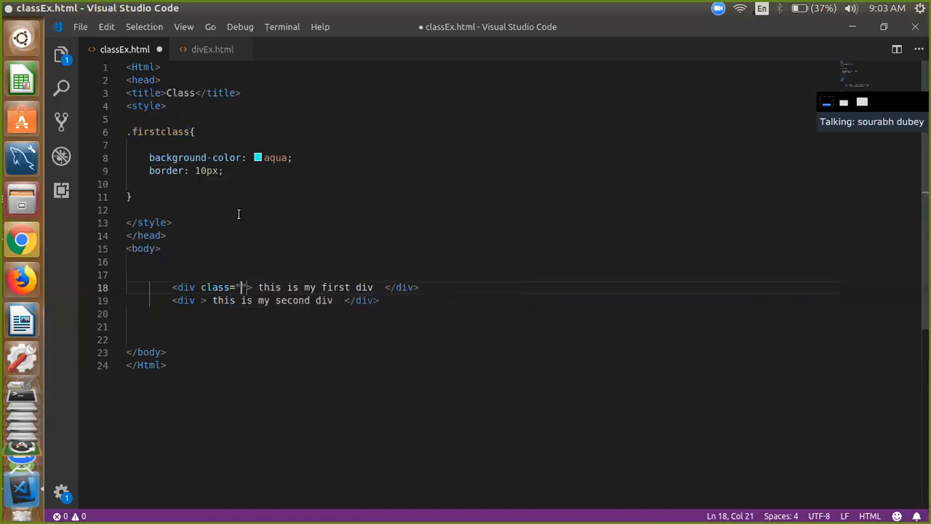
text(first)
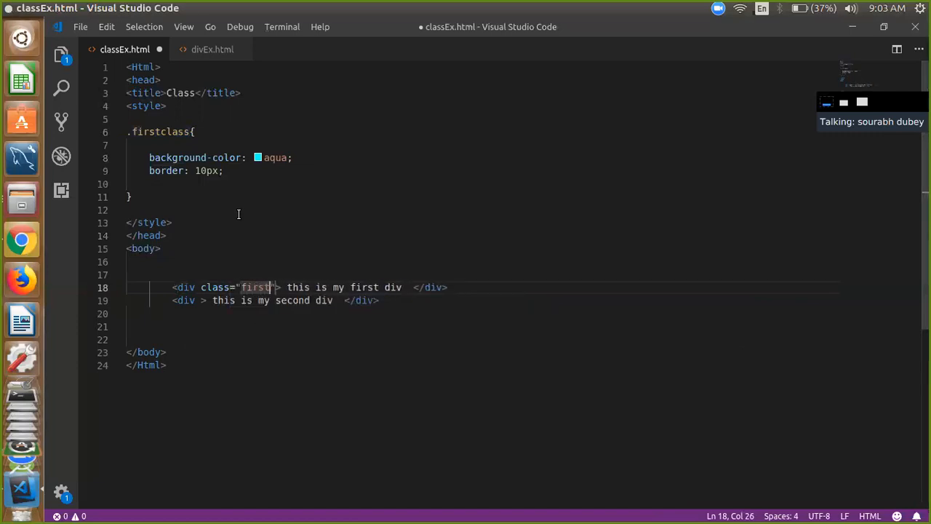
text(class)
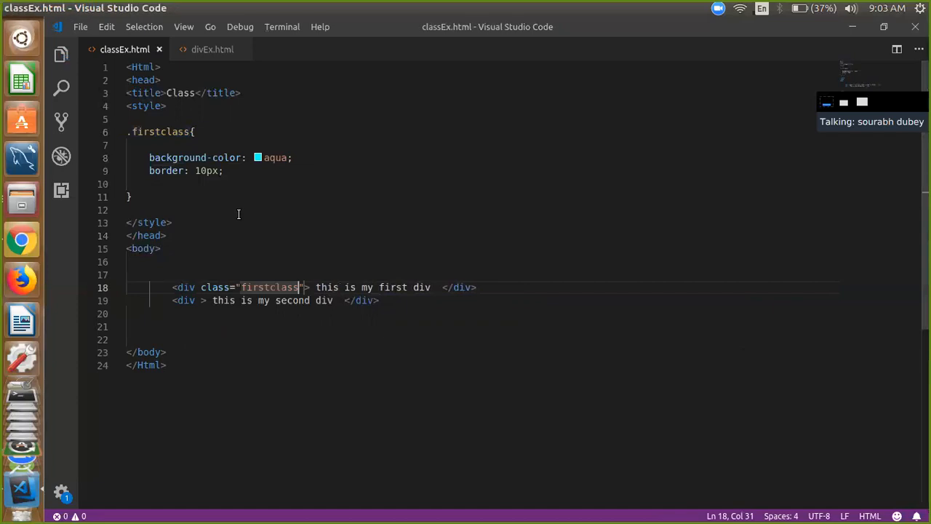
mouse_move(296, 270)
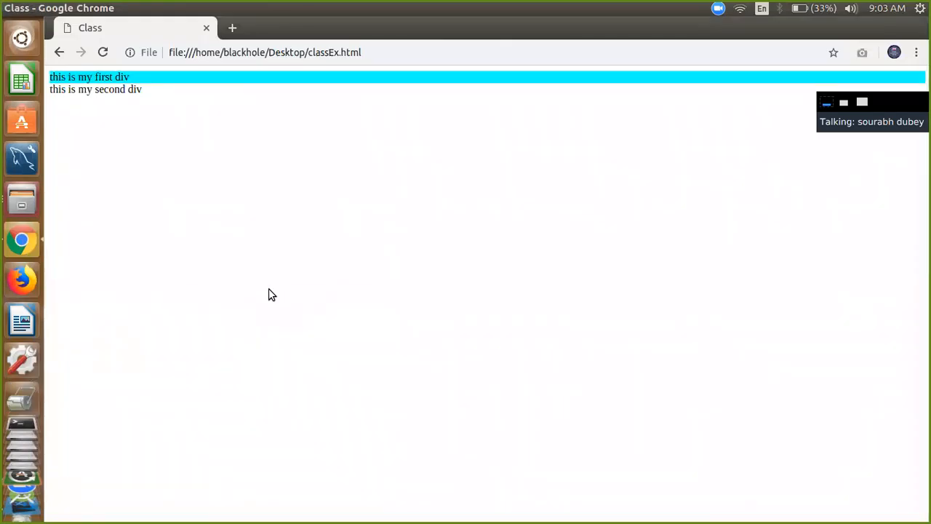
mouse_move(215, 86)
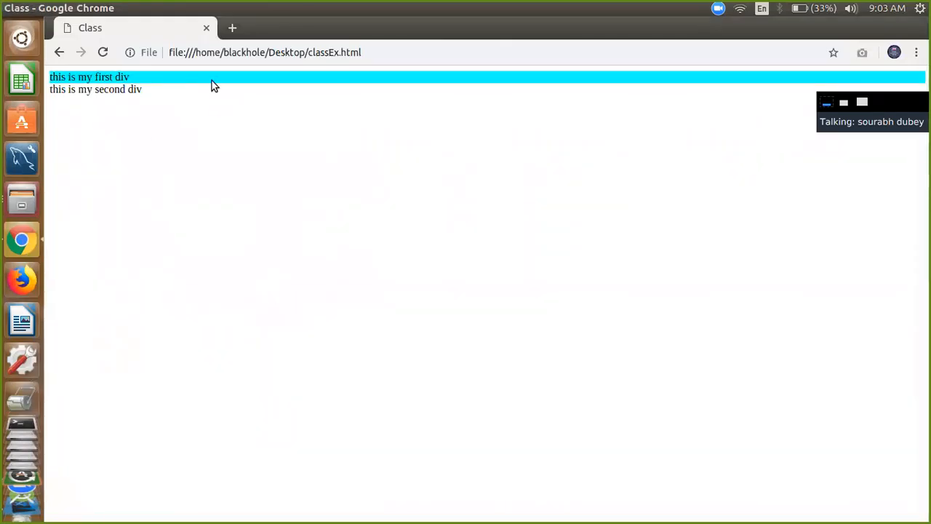
mouse_move(226, 84)
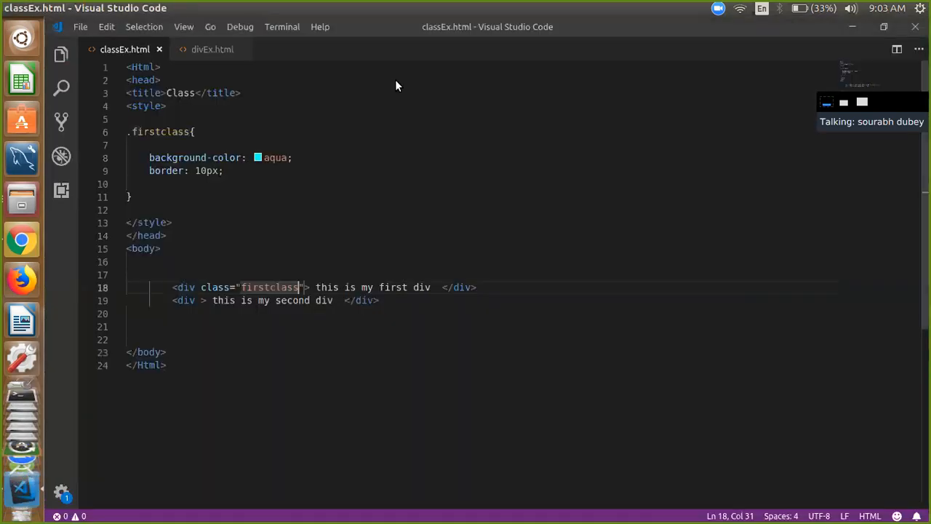
Add font-size: 20px; to the .firstclass rule.
click(225, 170)
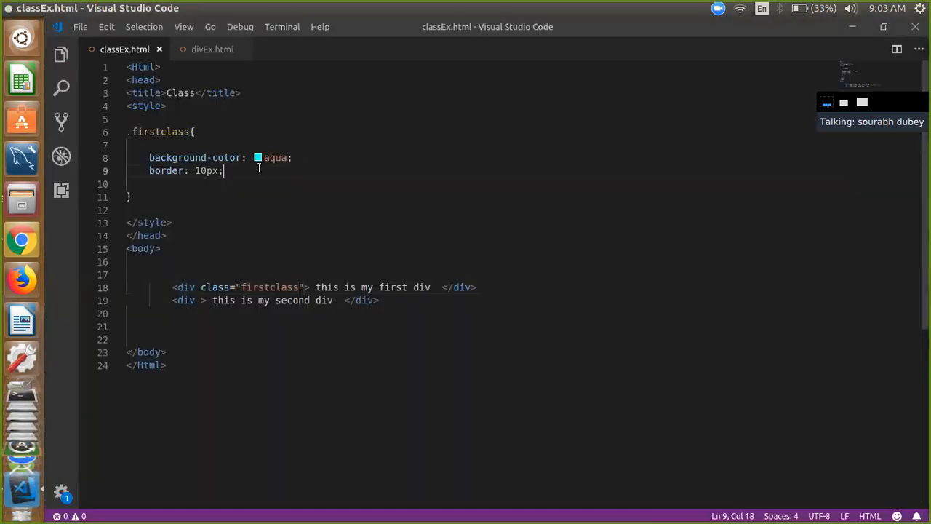
text(font-size:)
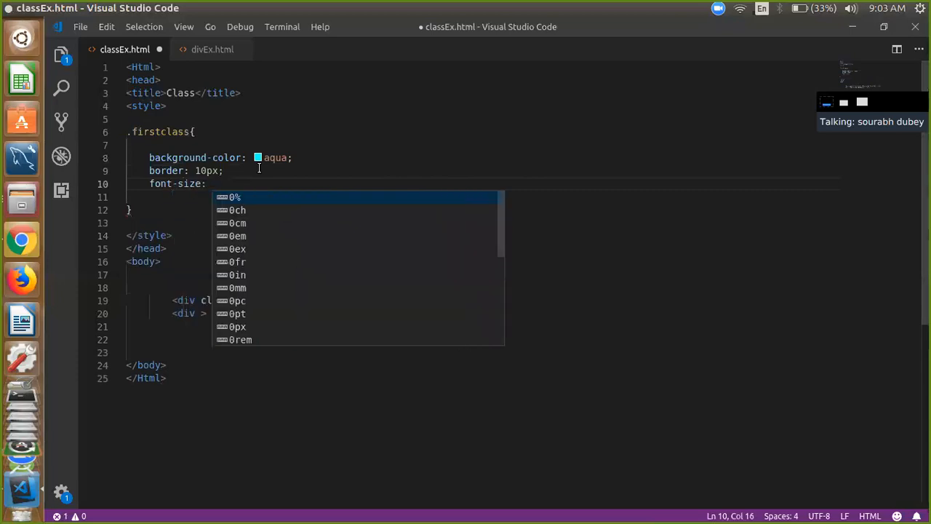
text(20px;)
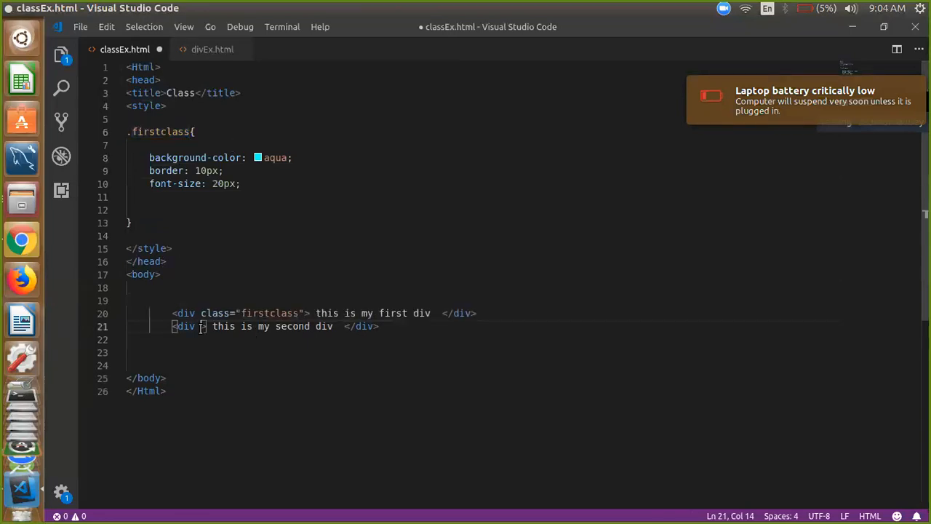
Give the second div class="firstclass" and add a <br> after the first div.
text(firstclass")
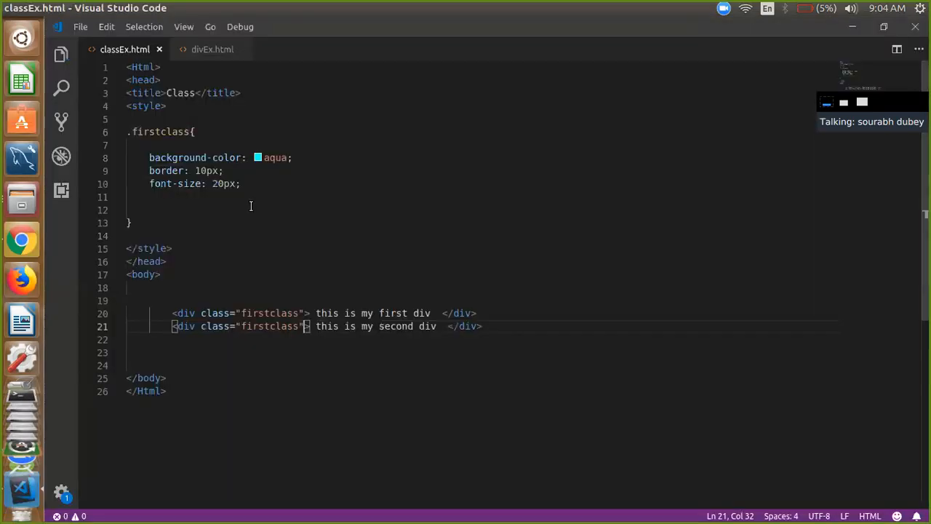
click(477, 312)
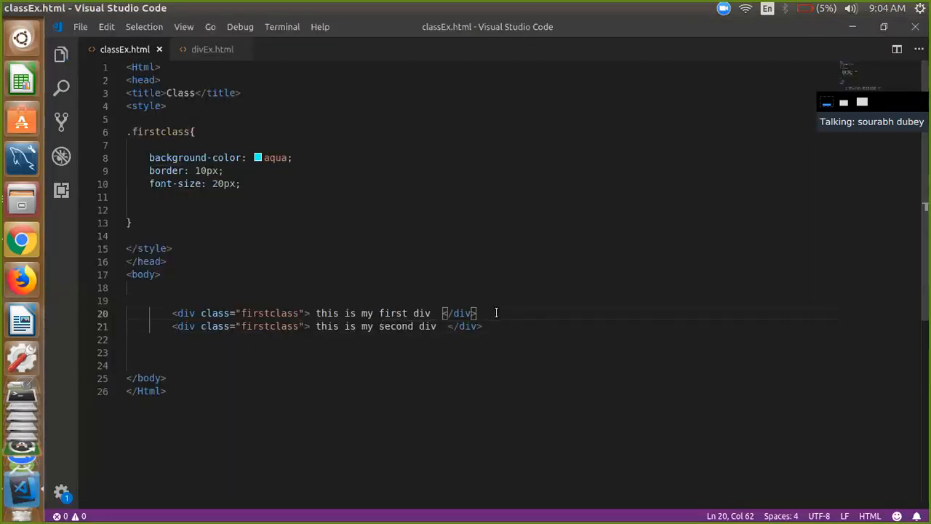
text(br)
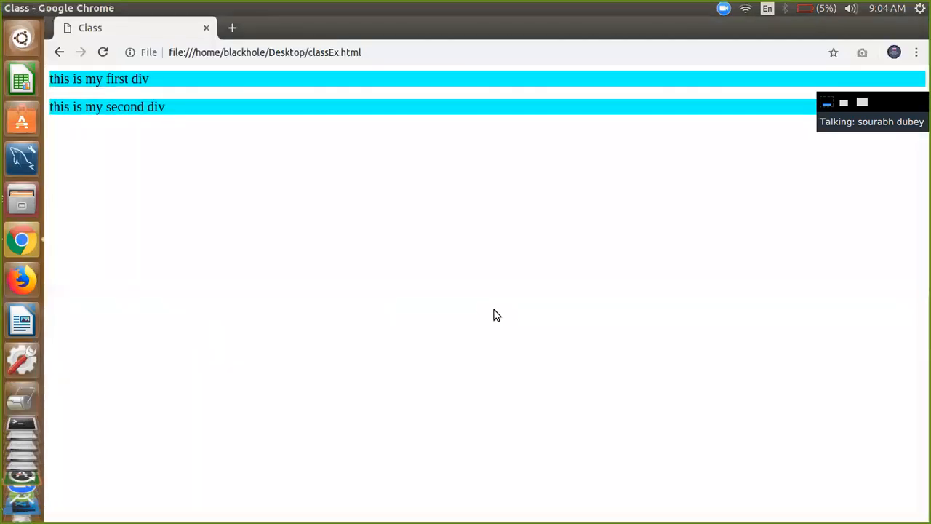
mouse_move(179, 109)
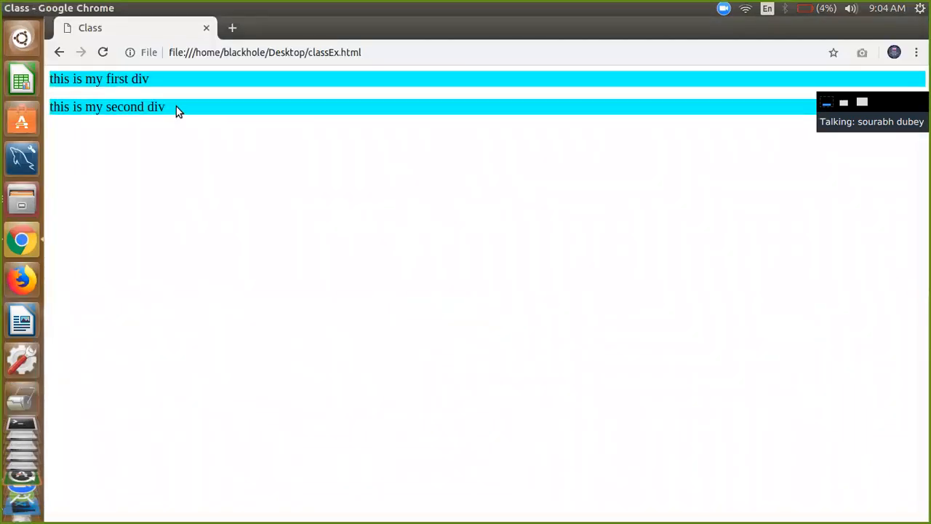
mouse_move(247, 182)
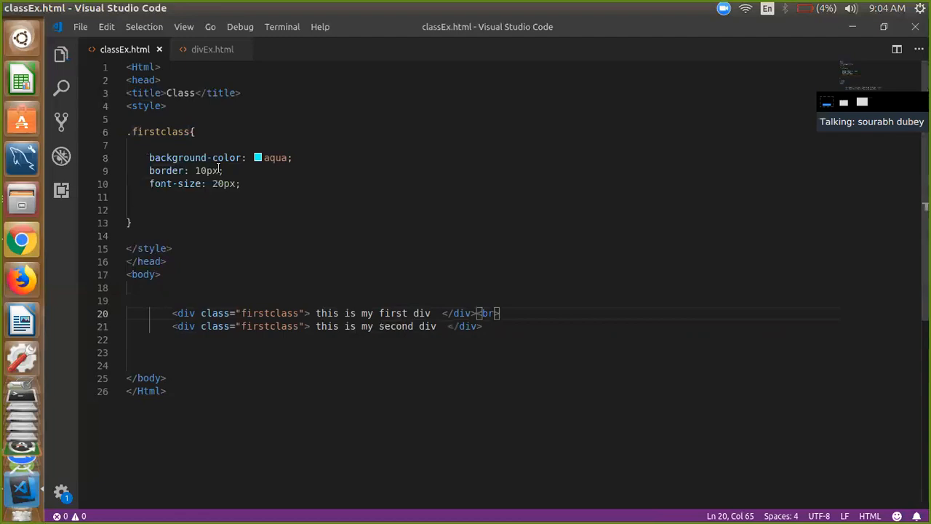
mouse_move(100, 141)
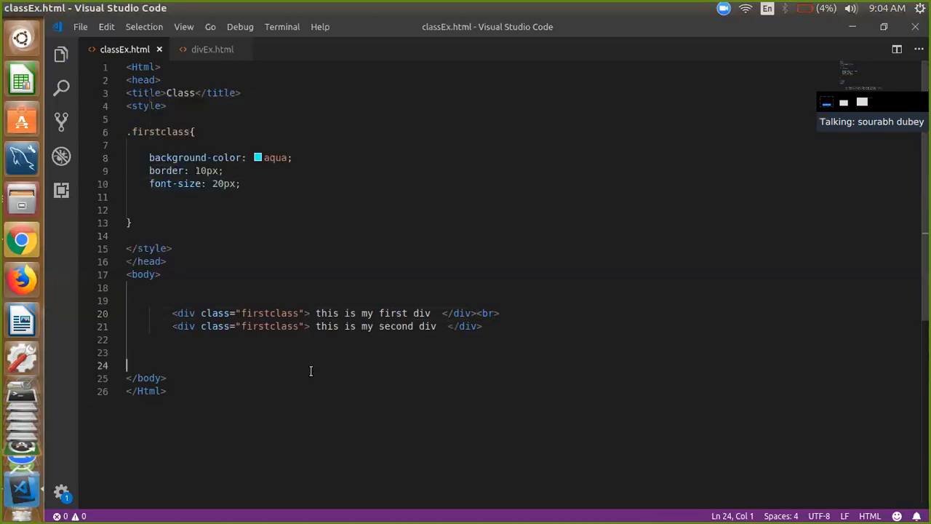
Add width: 50%; to .firstclass and view the result in Chrome.
key(Enter)
text(wi)
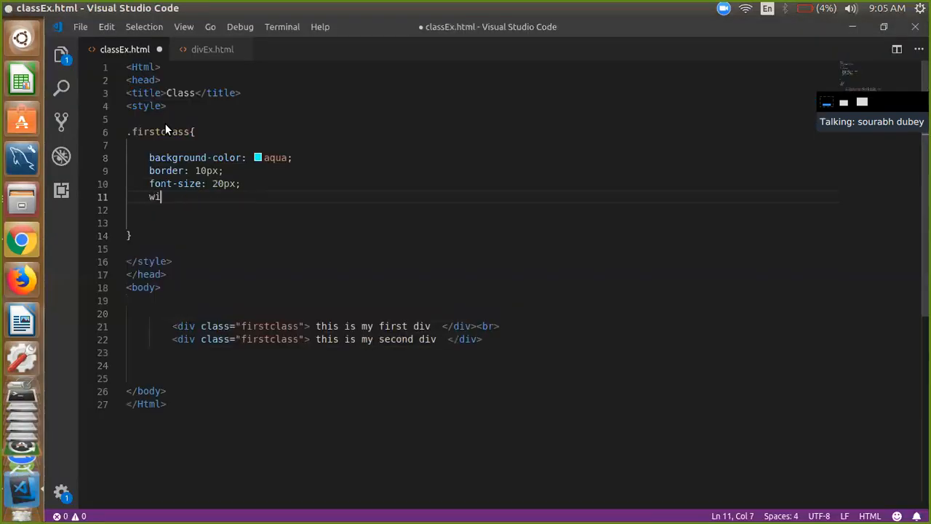
text(dth: 50)
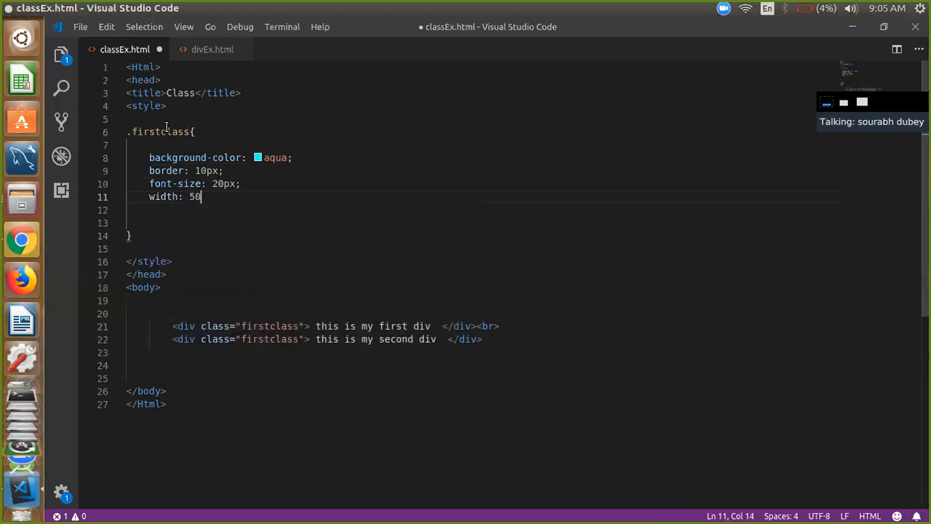
text(%;)
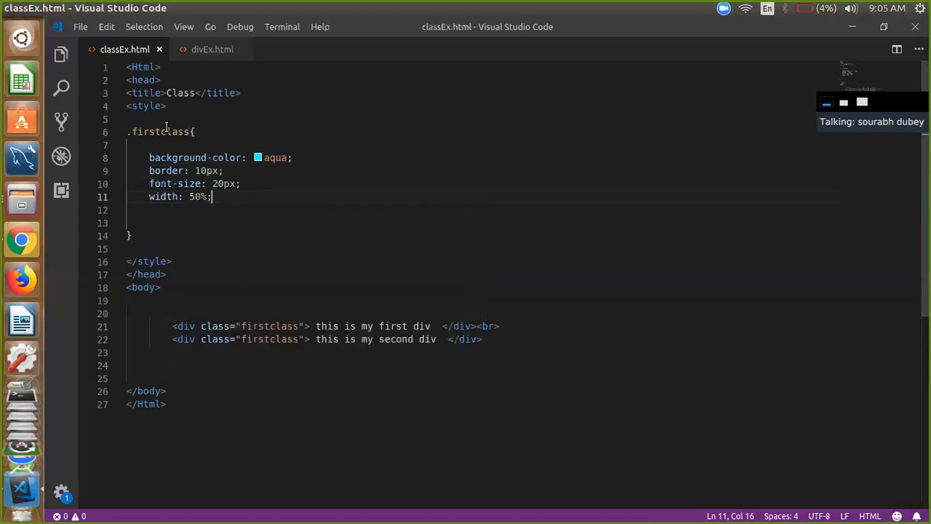
click(22, 240)
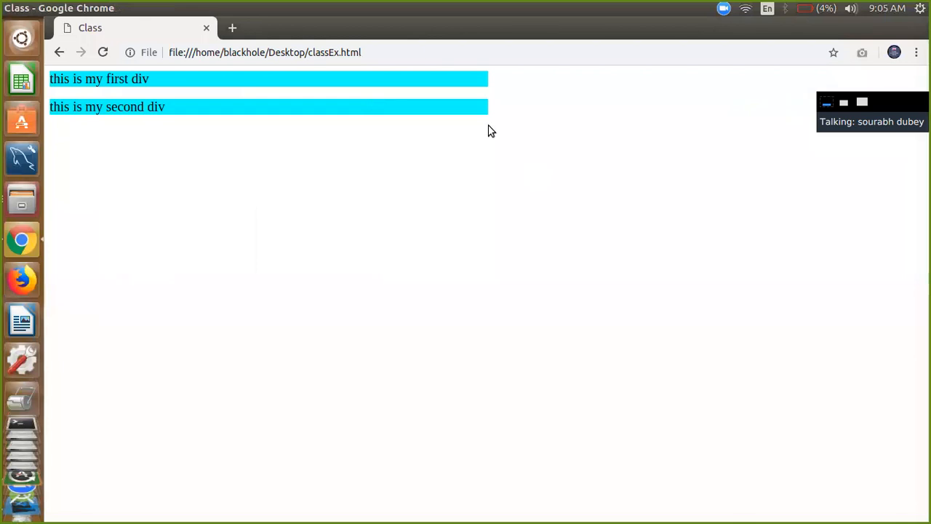
mouse_move(337, 183)
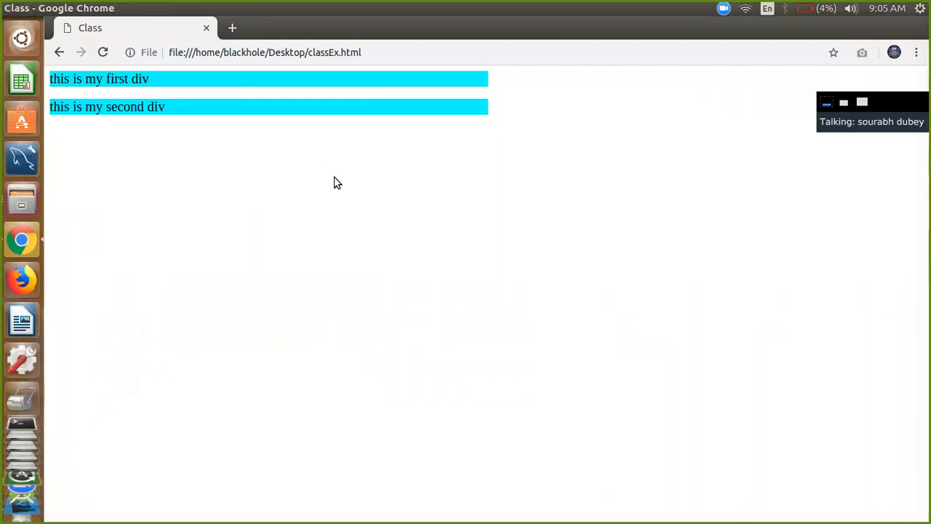